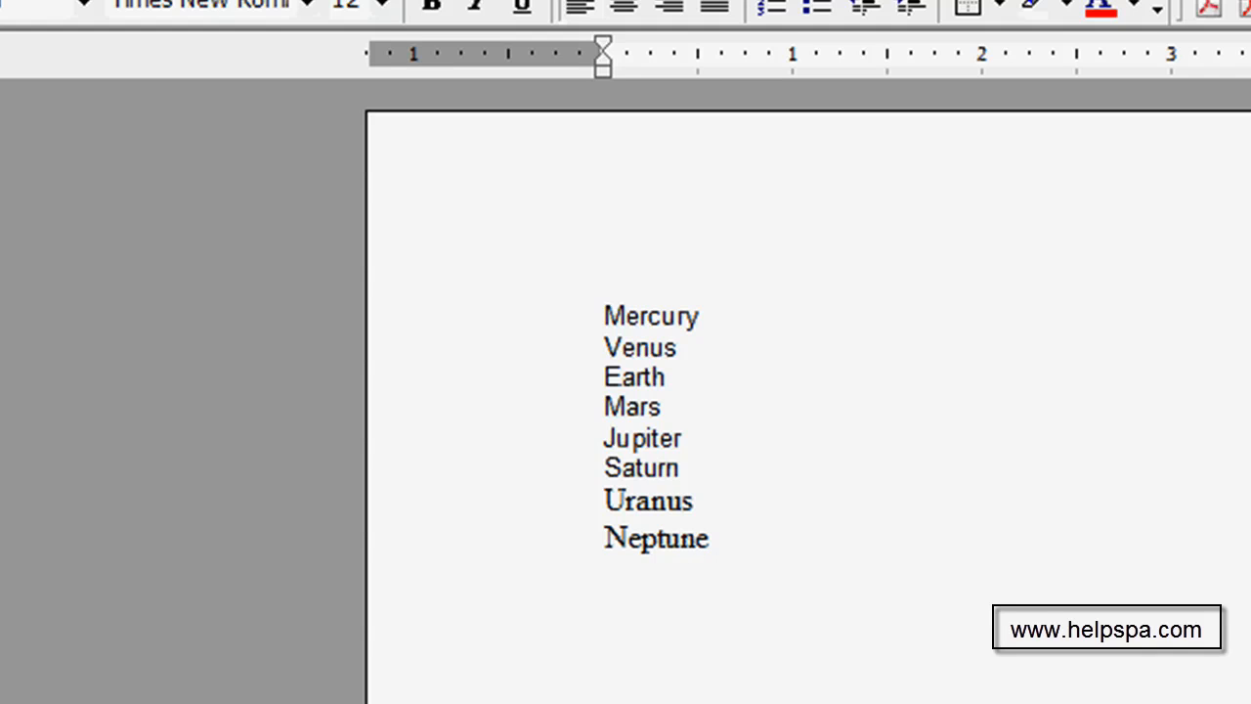
mouse_move(677, 479)
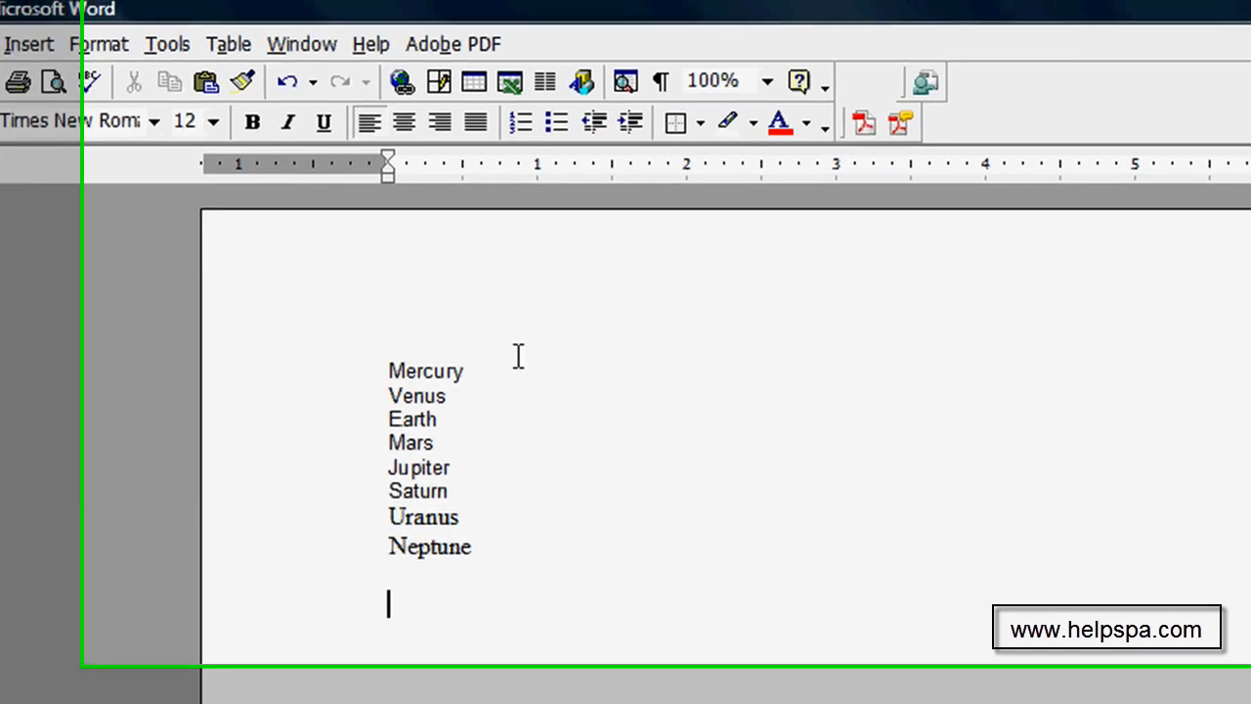
Step: Insert a 4x2 table and drag Mercury–Mars into column one, Jupiter–Neptune into column two
click(473, 82)
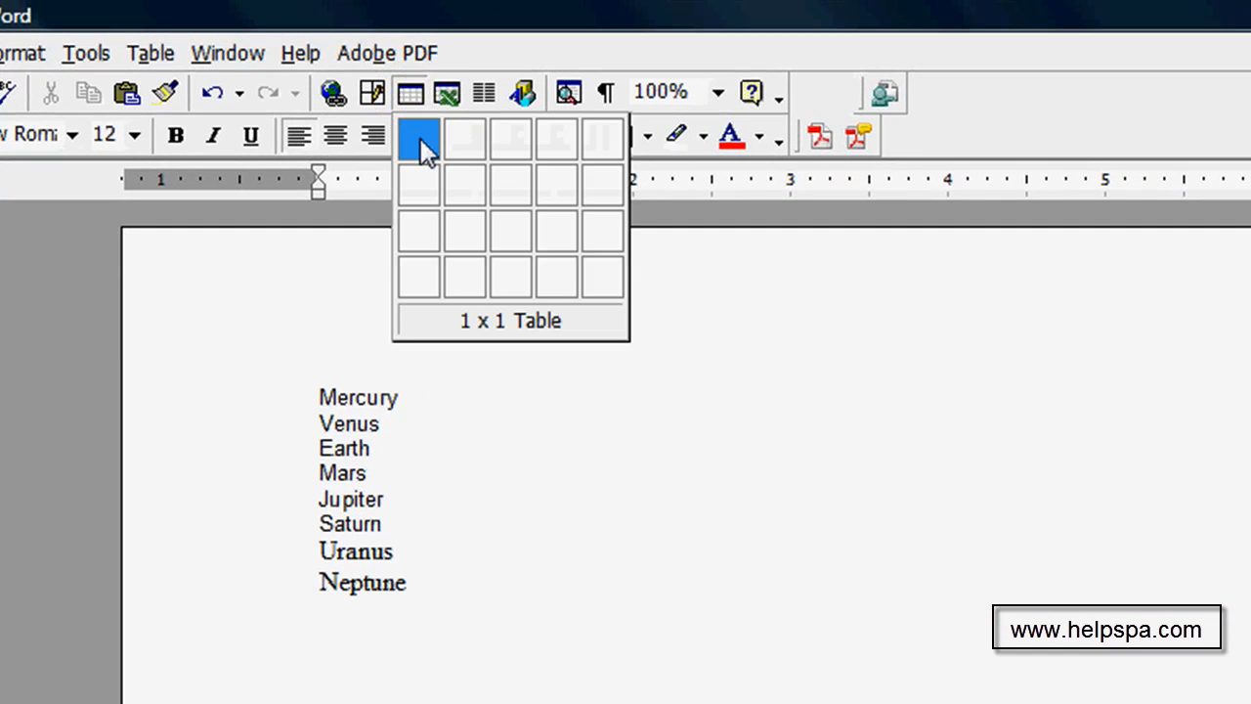
mouse_move(465, 278)
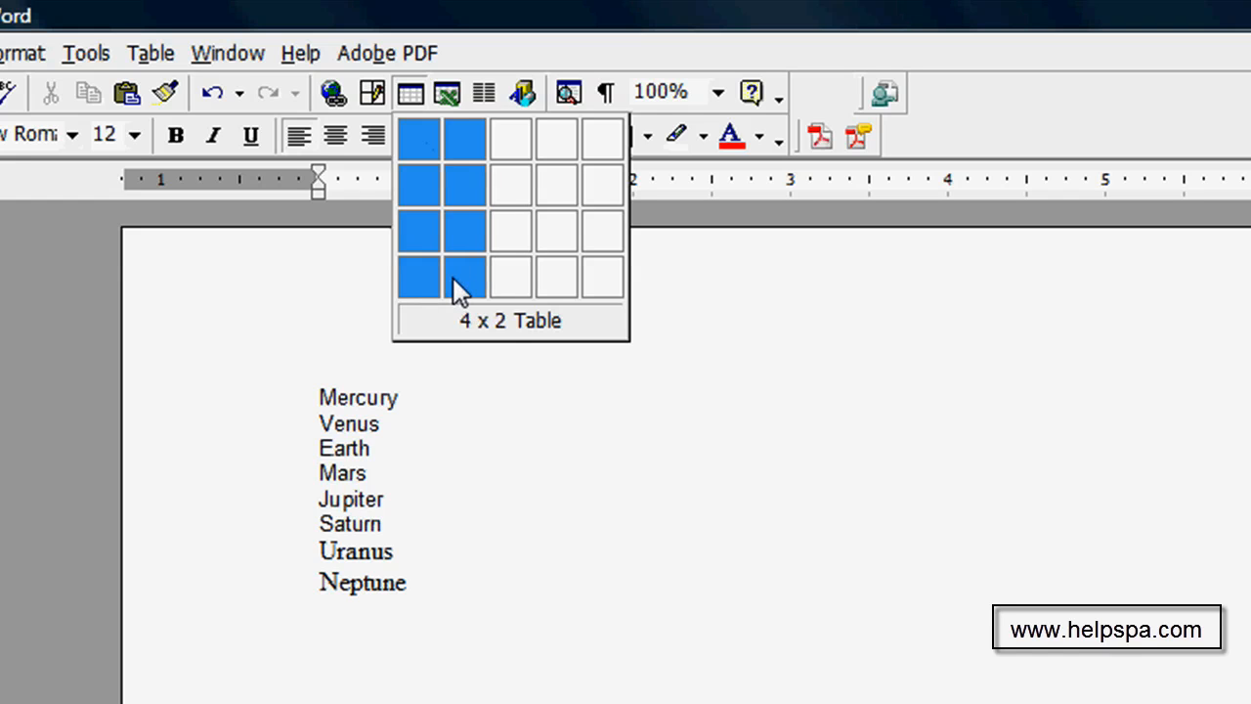
click(462, 277)
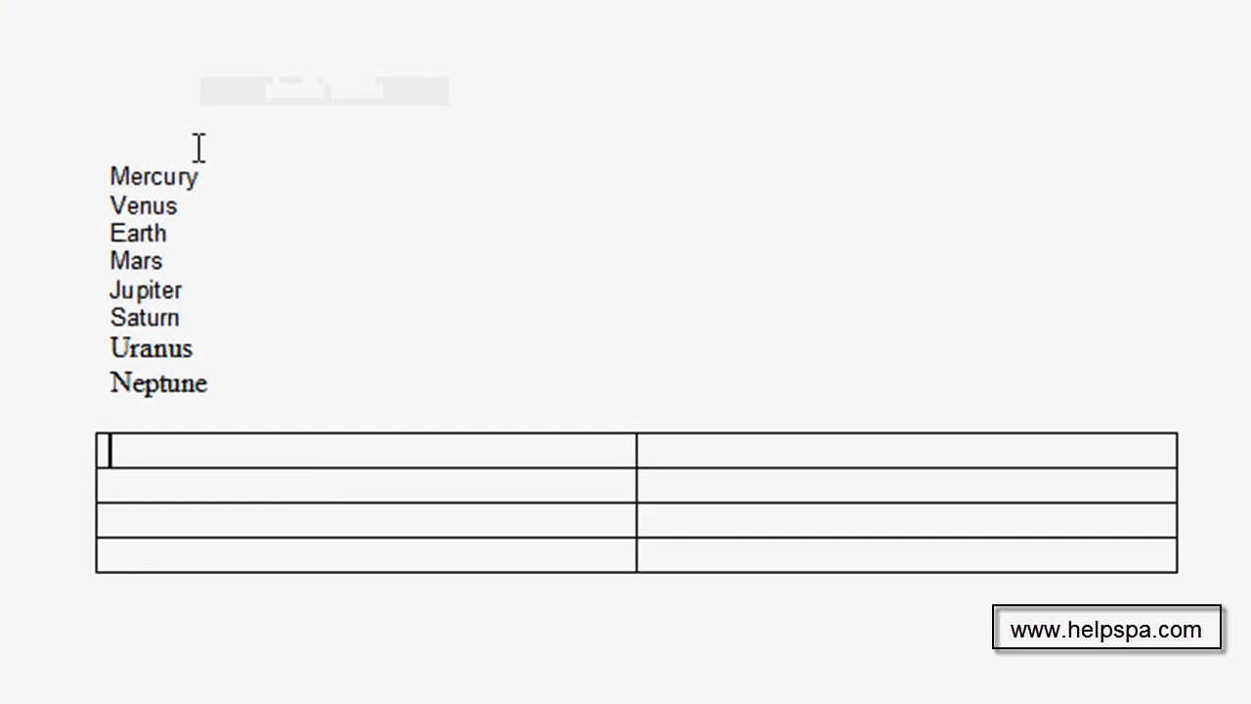
double_click(153, 176)
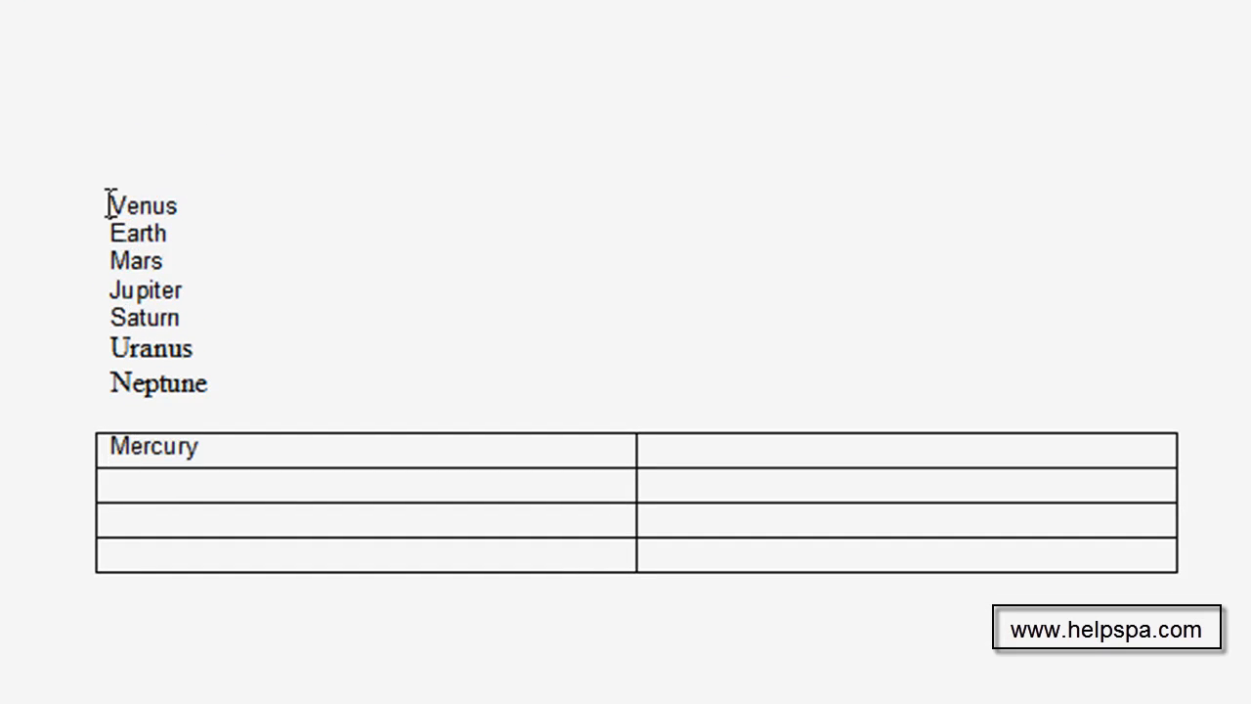
drag(141, 205, 141, 481)
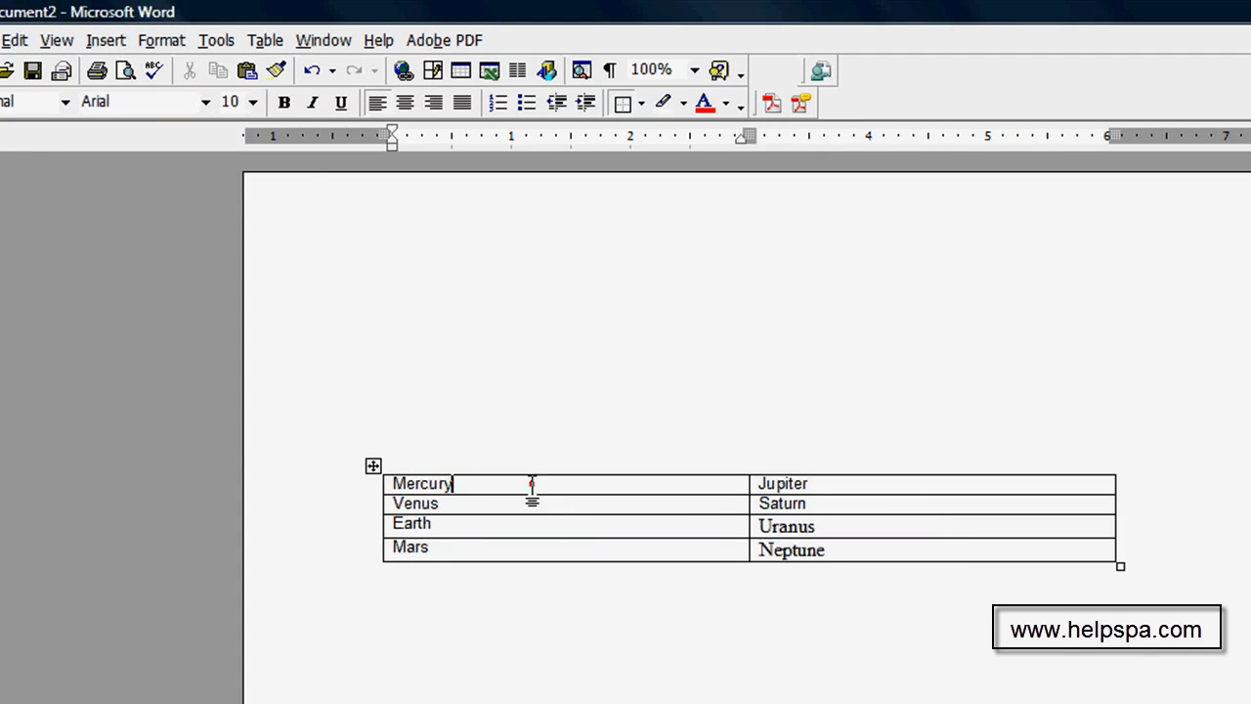
Step: Bring up the Symbol chooser and try Arial as the symbol font
click(105, 39)
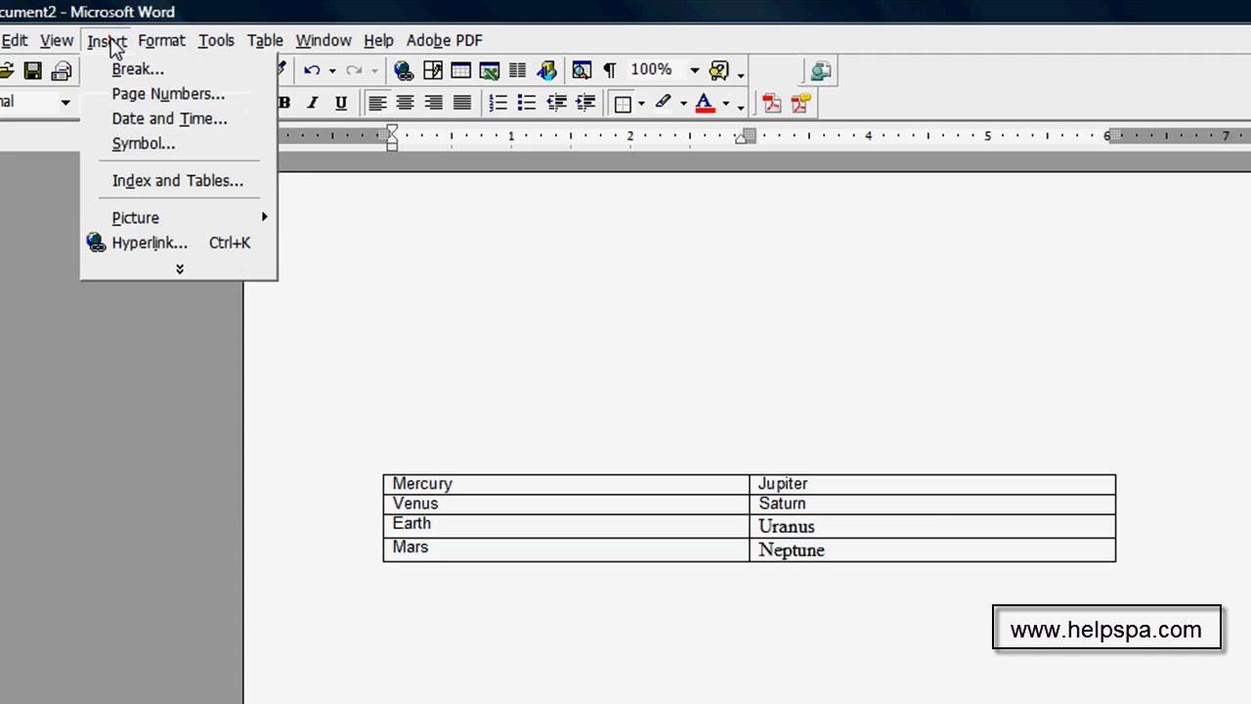
mouse_move(144, 144)
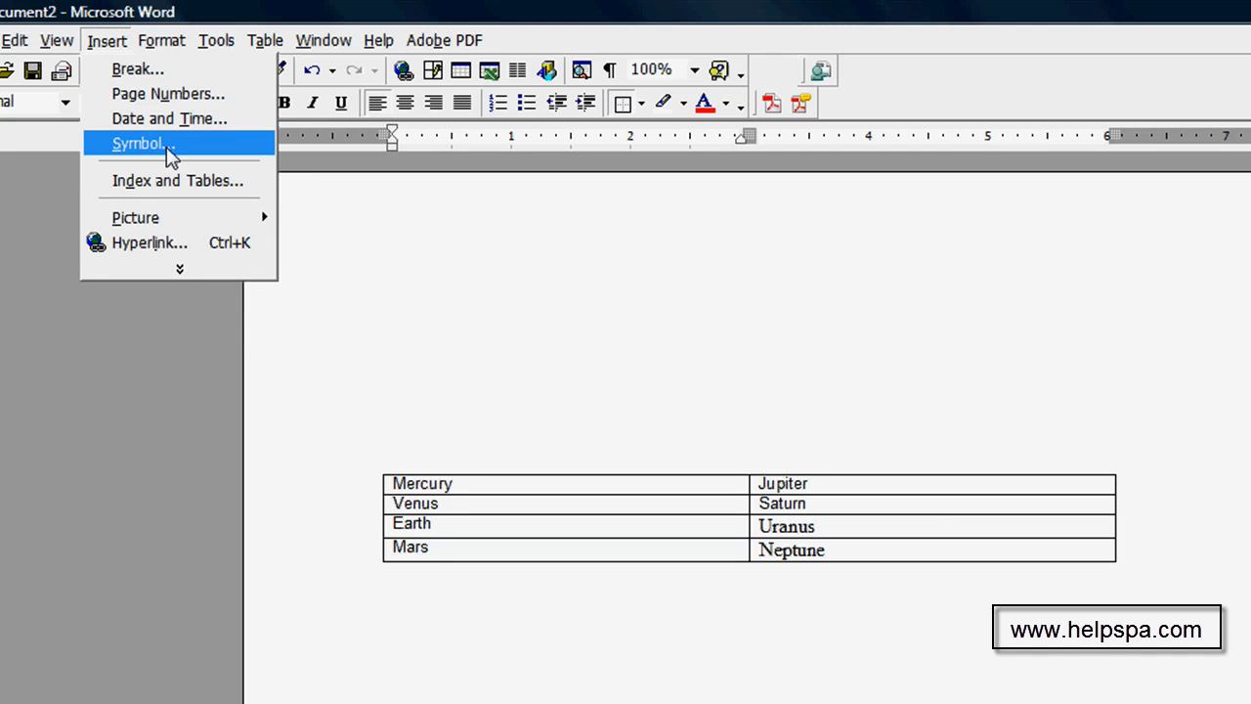
click(141, 143)
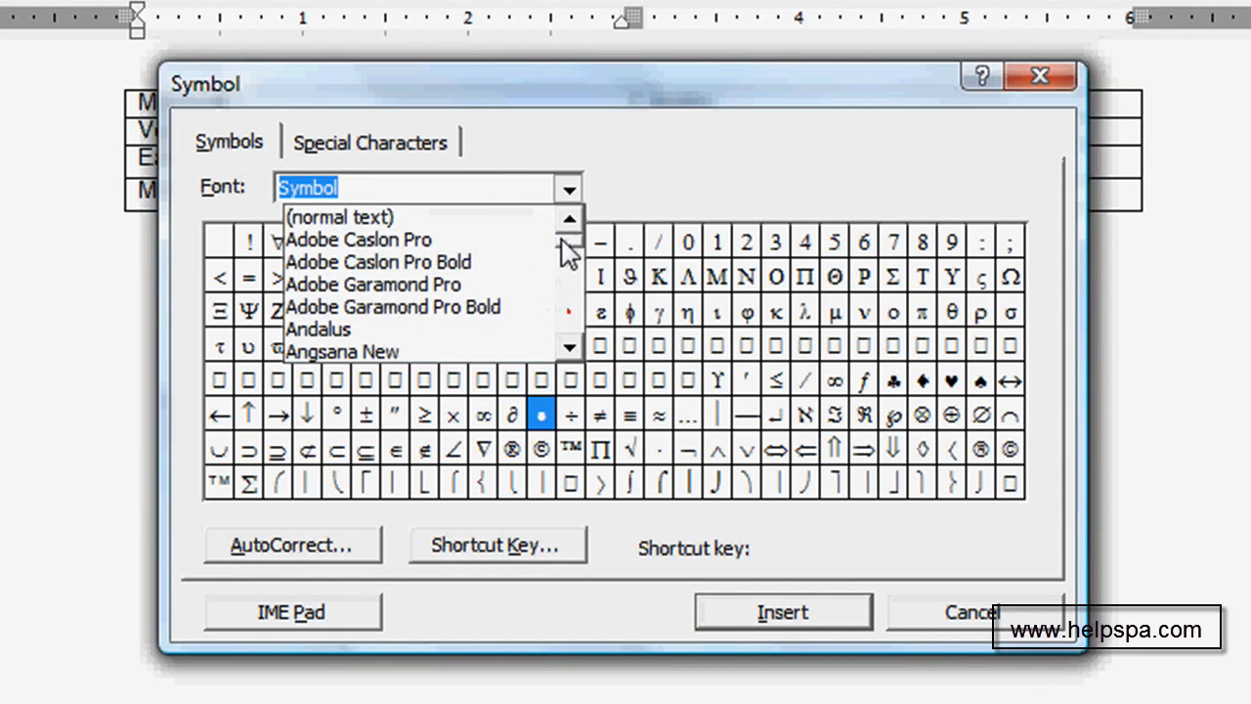
click(567, 348)
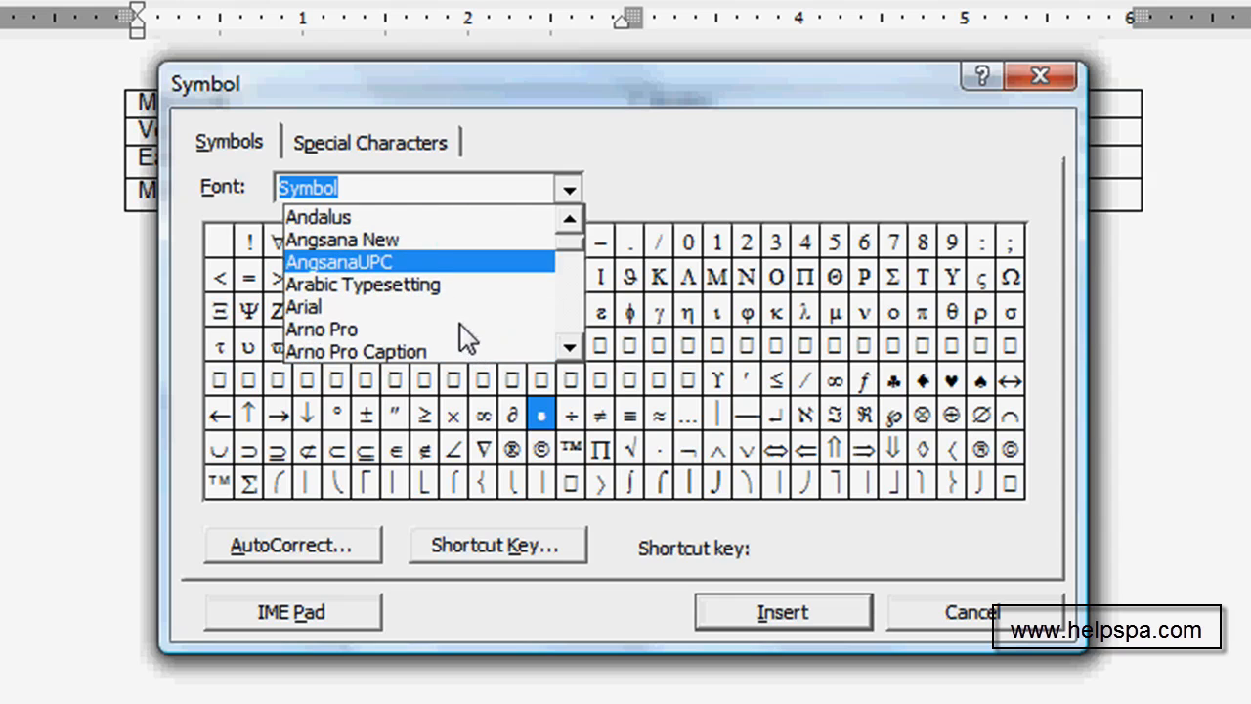
click(305, 307)
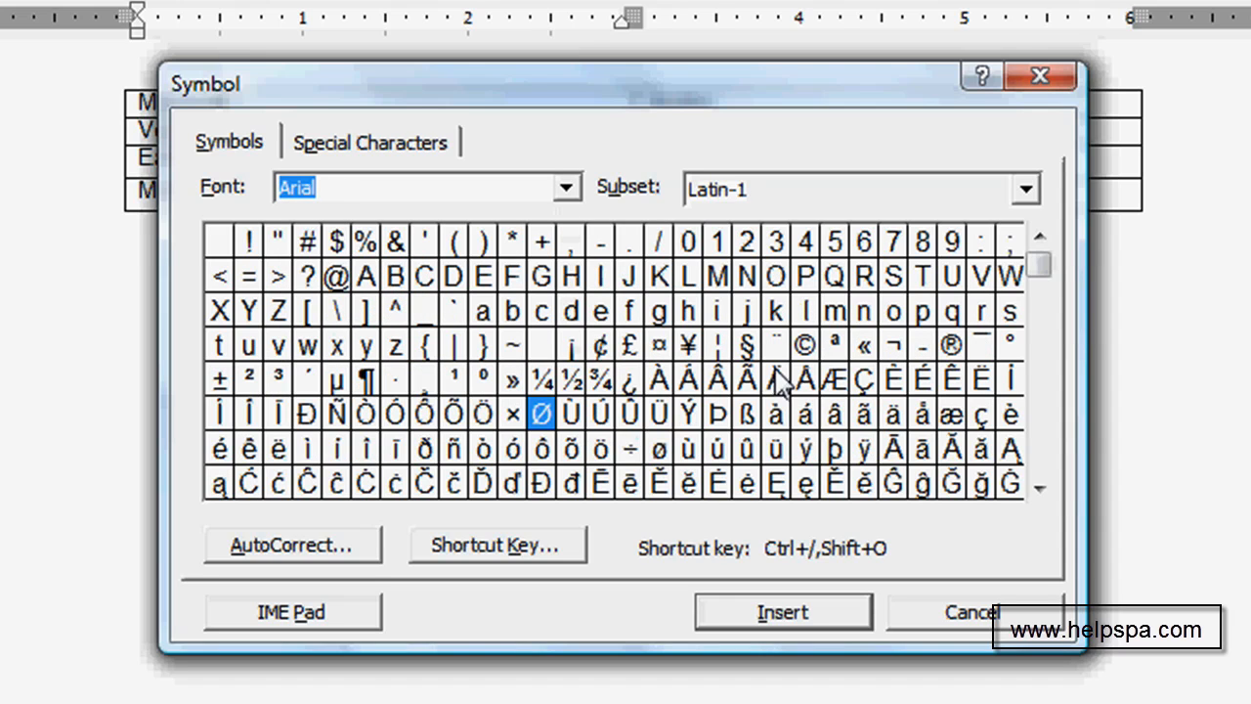
Step: Switch to the Symbol font and insert its bullet character next to Mercury
click(565, 188)
text(s)
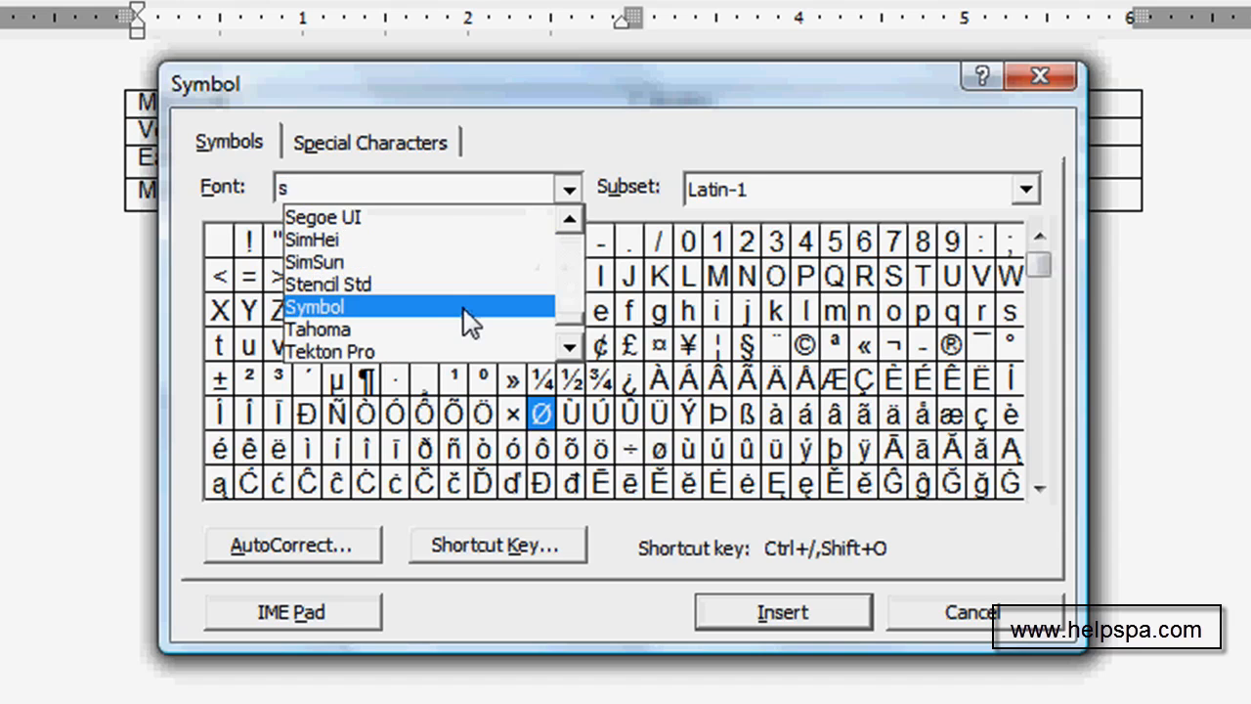
click(323, 305)
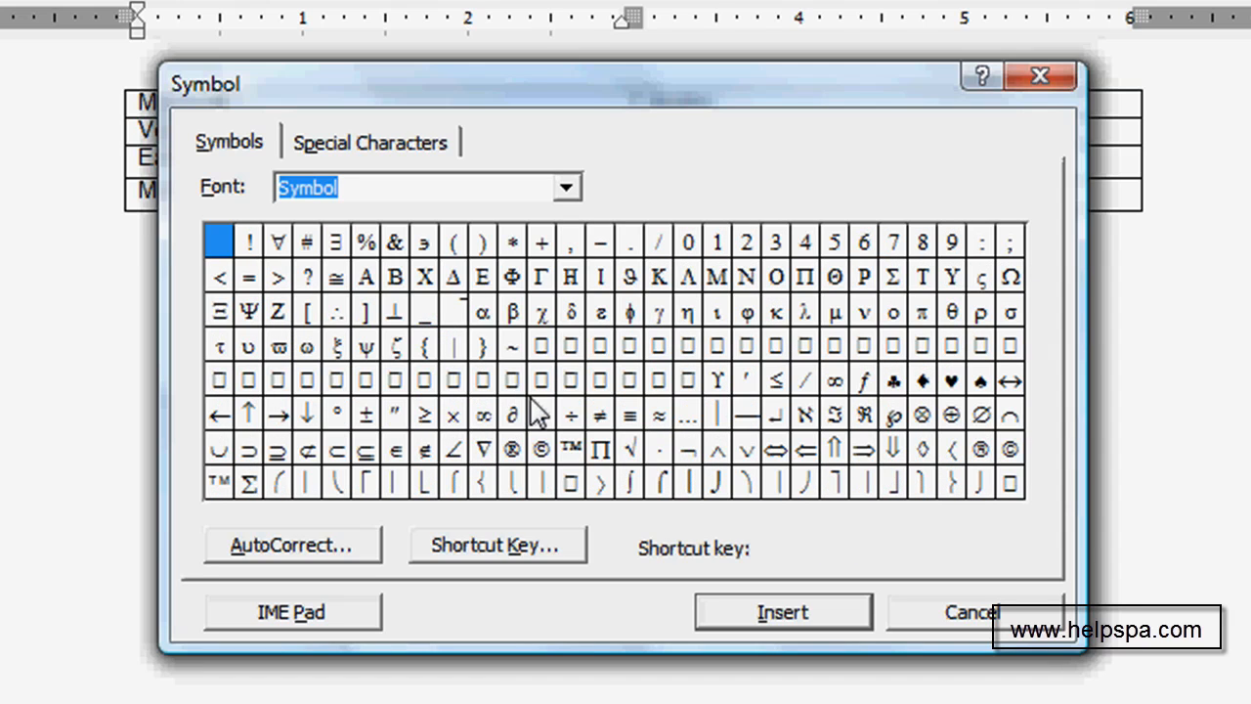
click(540, 413)
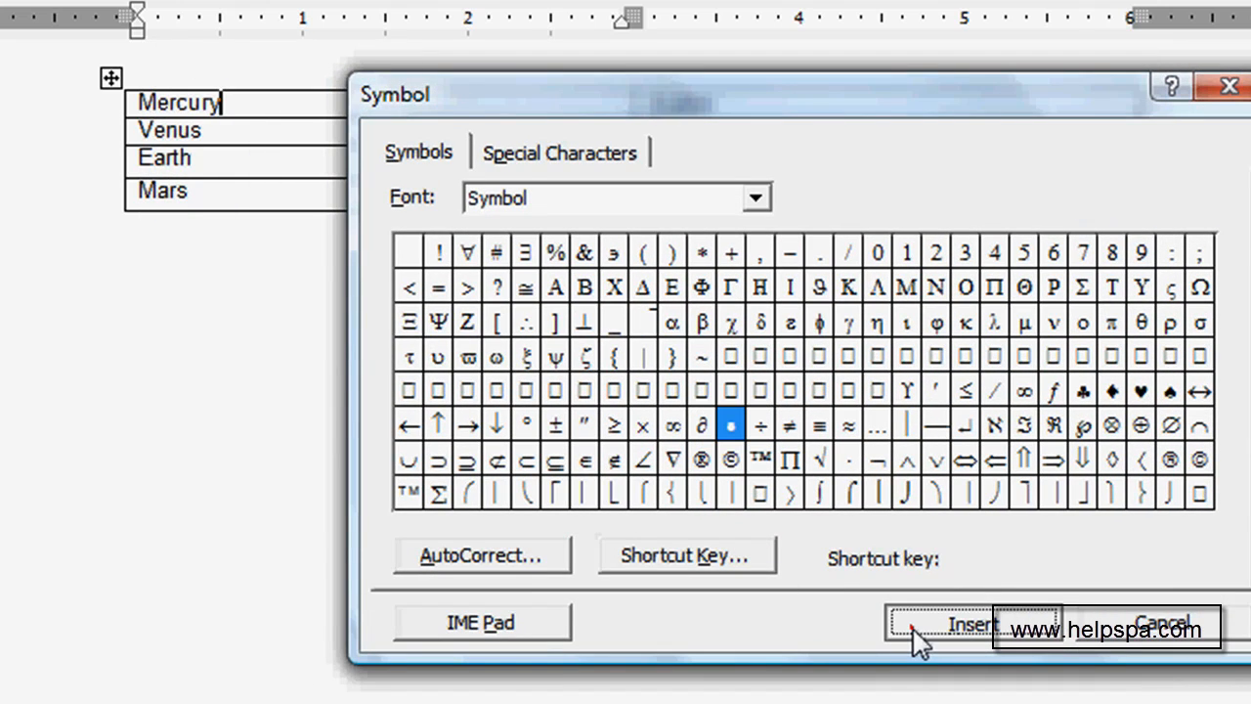
click(969, 623)
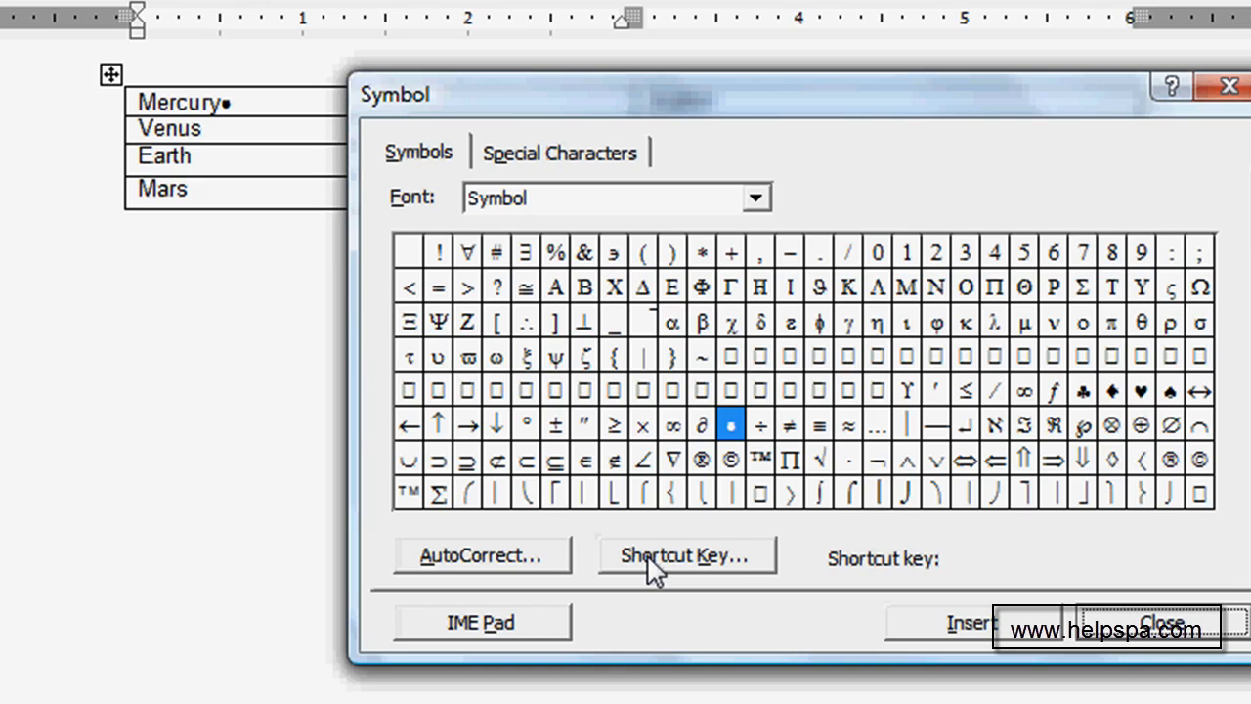
Step: Assign Alt+Ctrl+B as the bullet symbol's shortcut key and close the dialogs
click(686, 555)
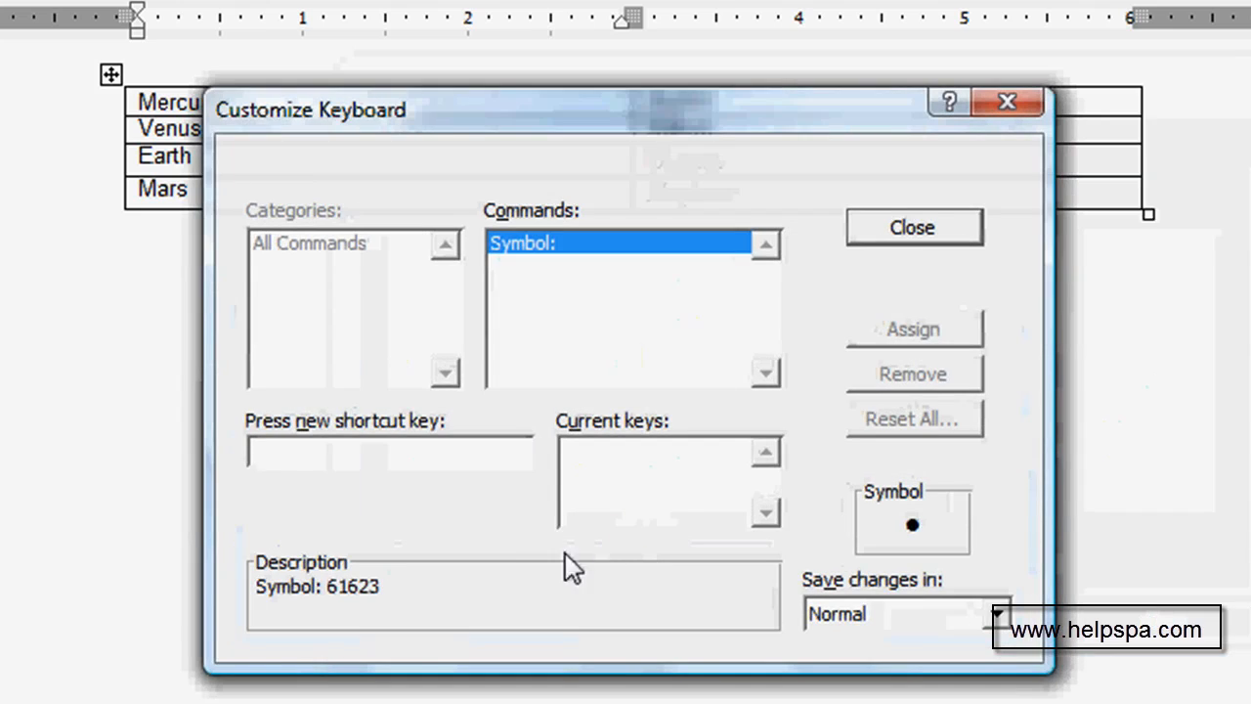
mouse_move(508, 512)
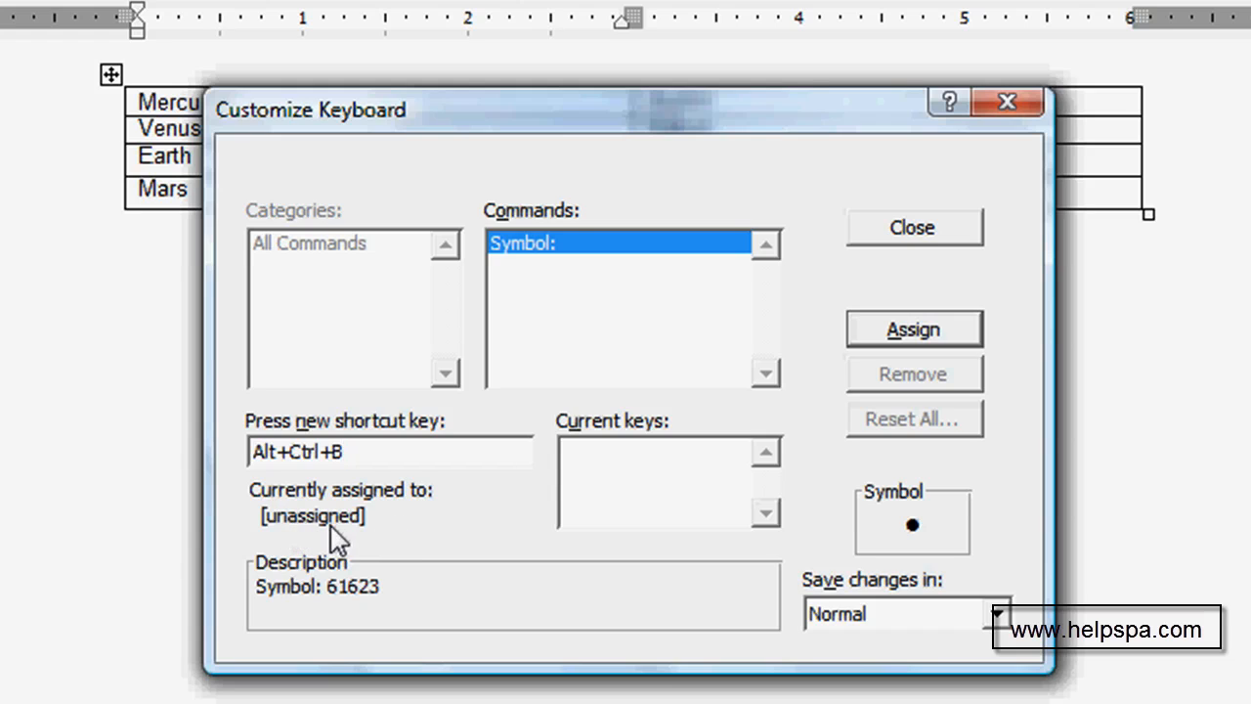
click(912, 328)
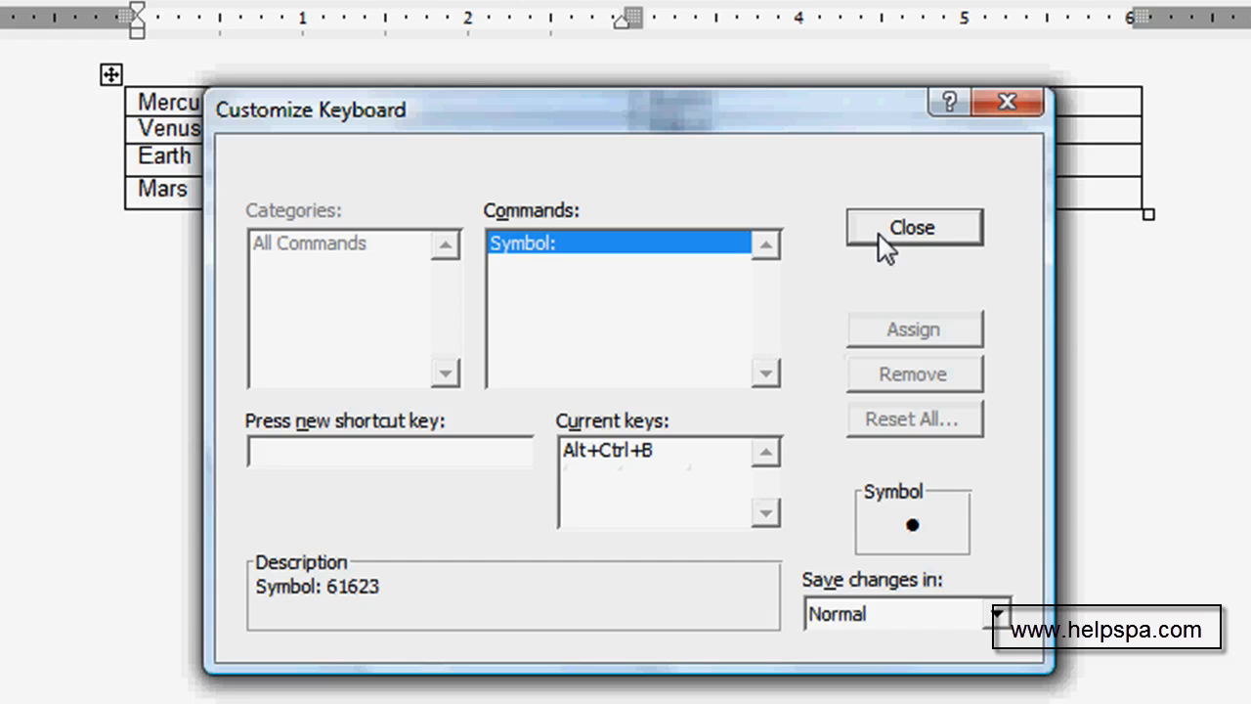
click(912, 227)
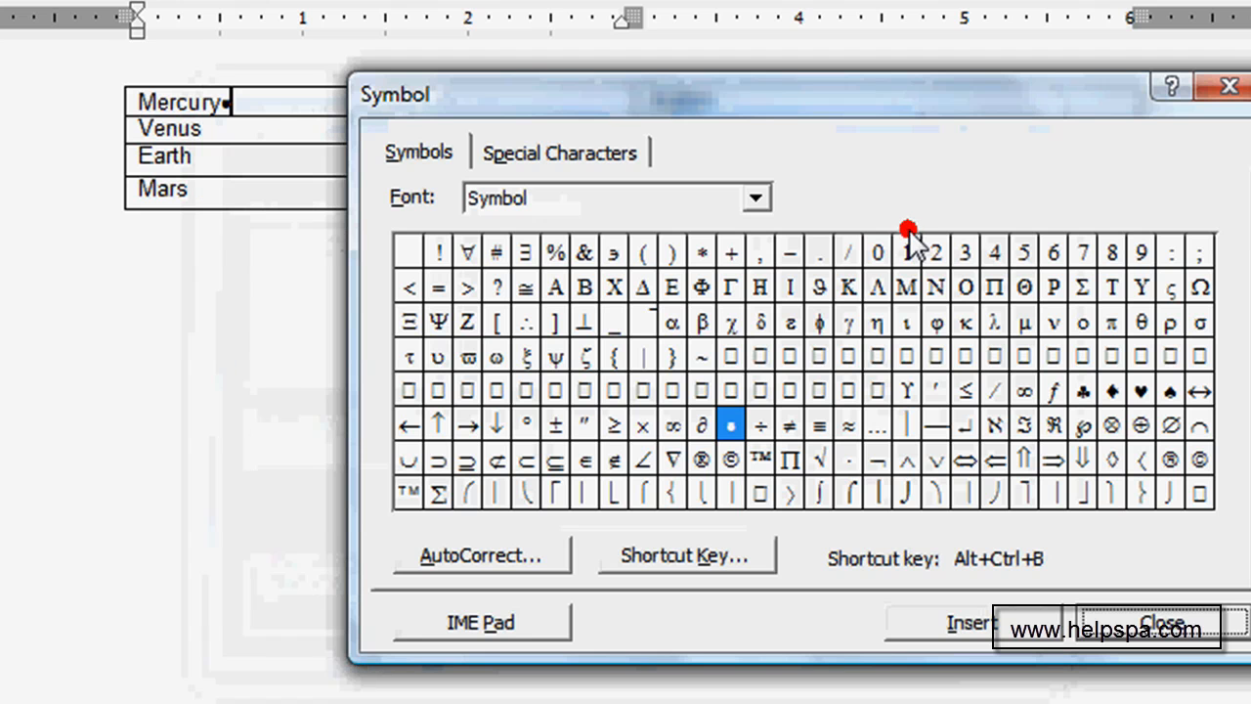
click(1161, 624)
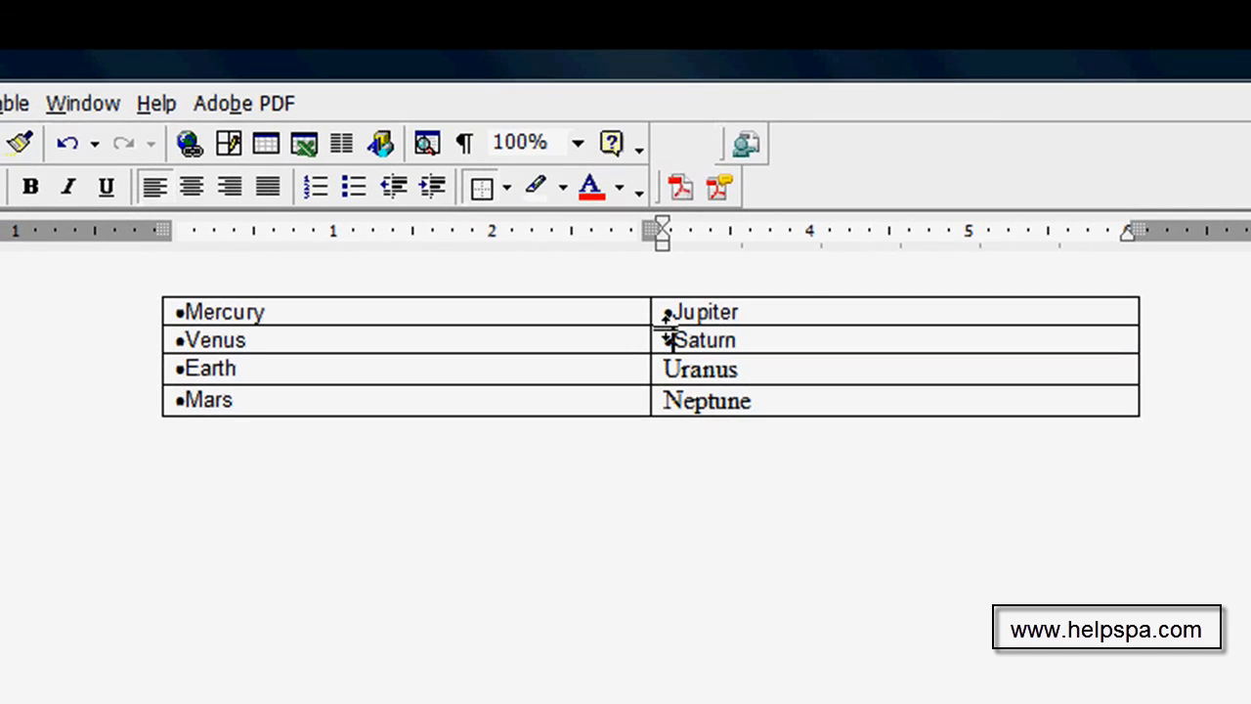
Step: Insert bullets before Saturn and Uranus with Alt+Ctrl+B, then position before Neptune
click(680, 371)
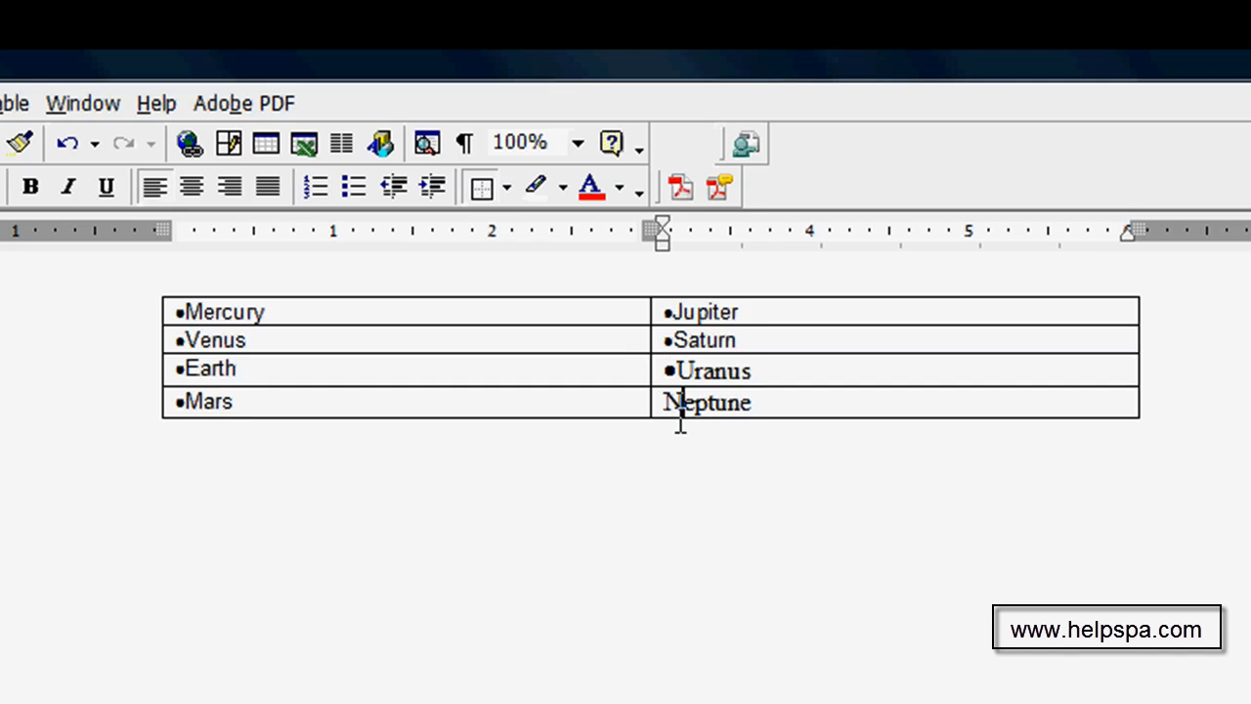
click(576, 142)
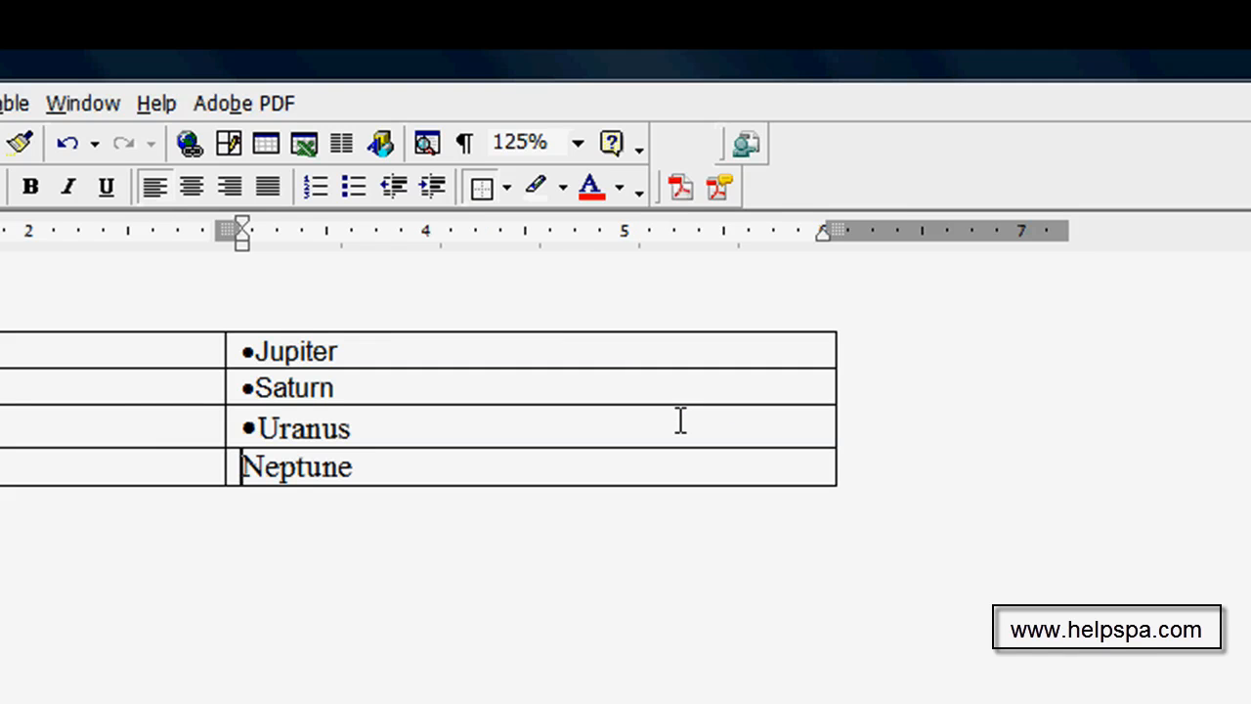
click(98, 11)
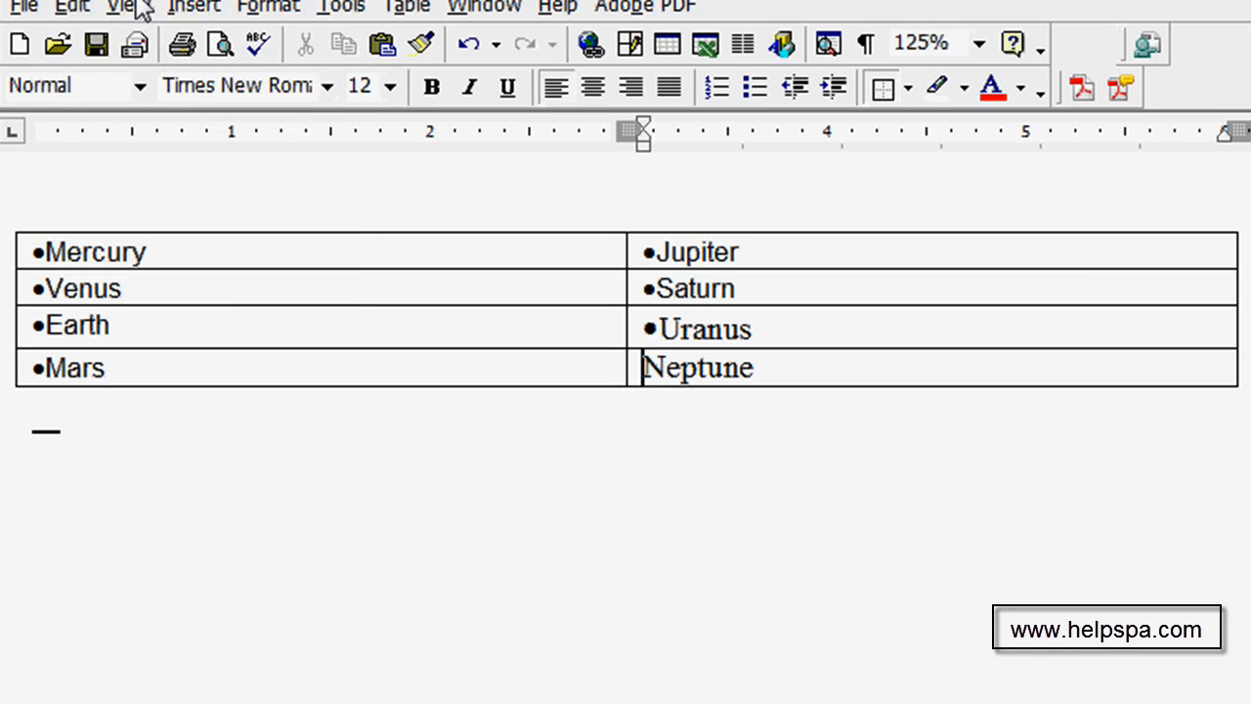
Step: Bullet Neptune and drag the middle border left to narrow the first column
click(121, 8)
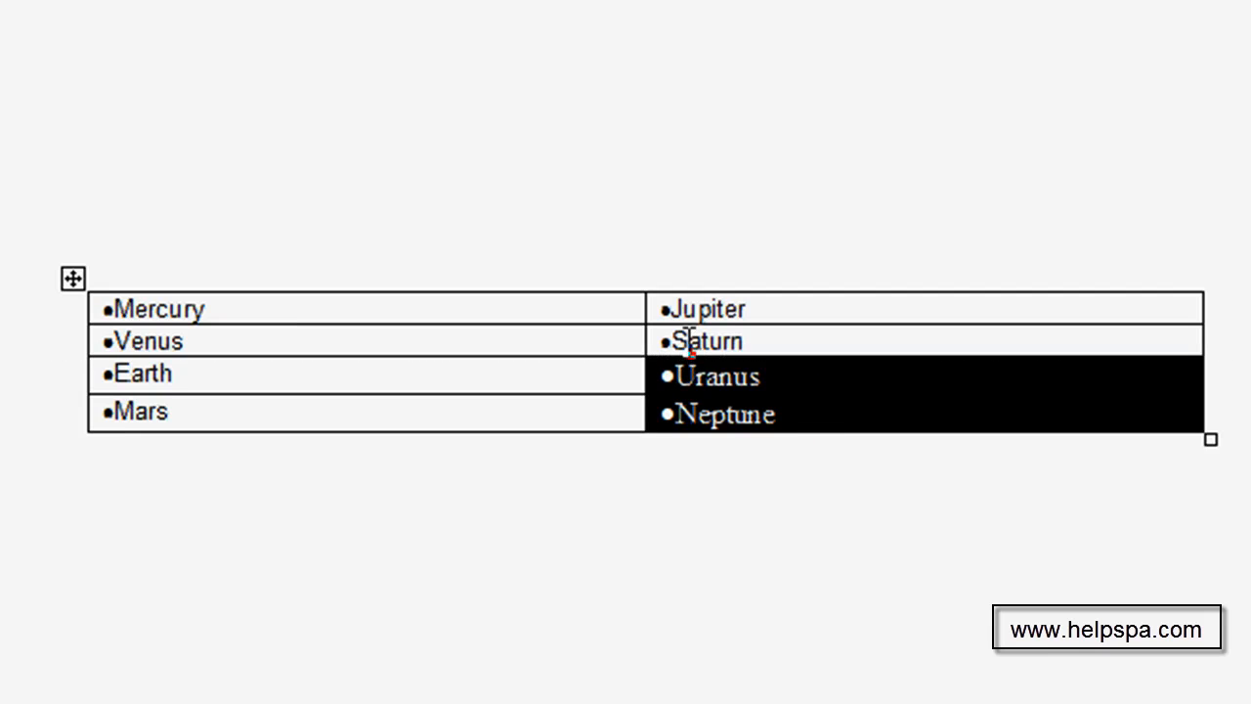
click(763, 415)
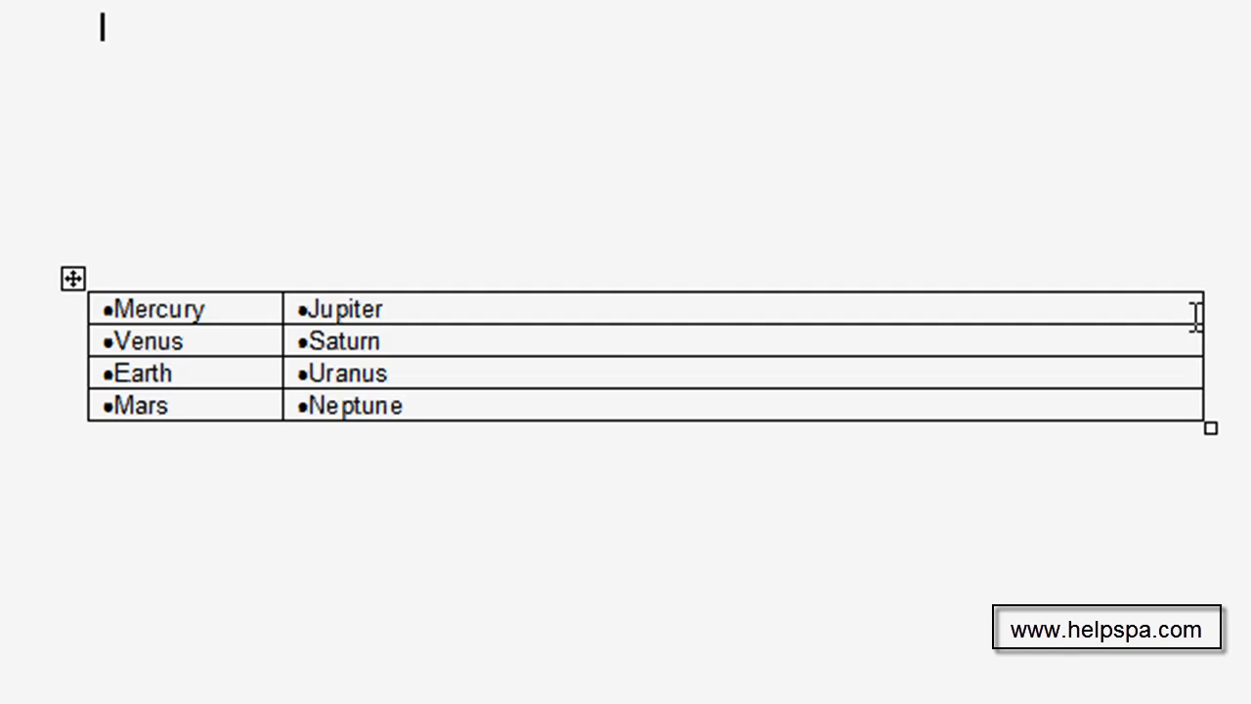
mouse_move(1200, 310)
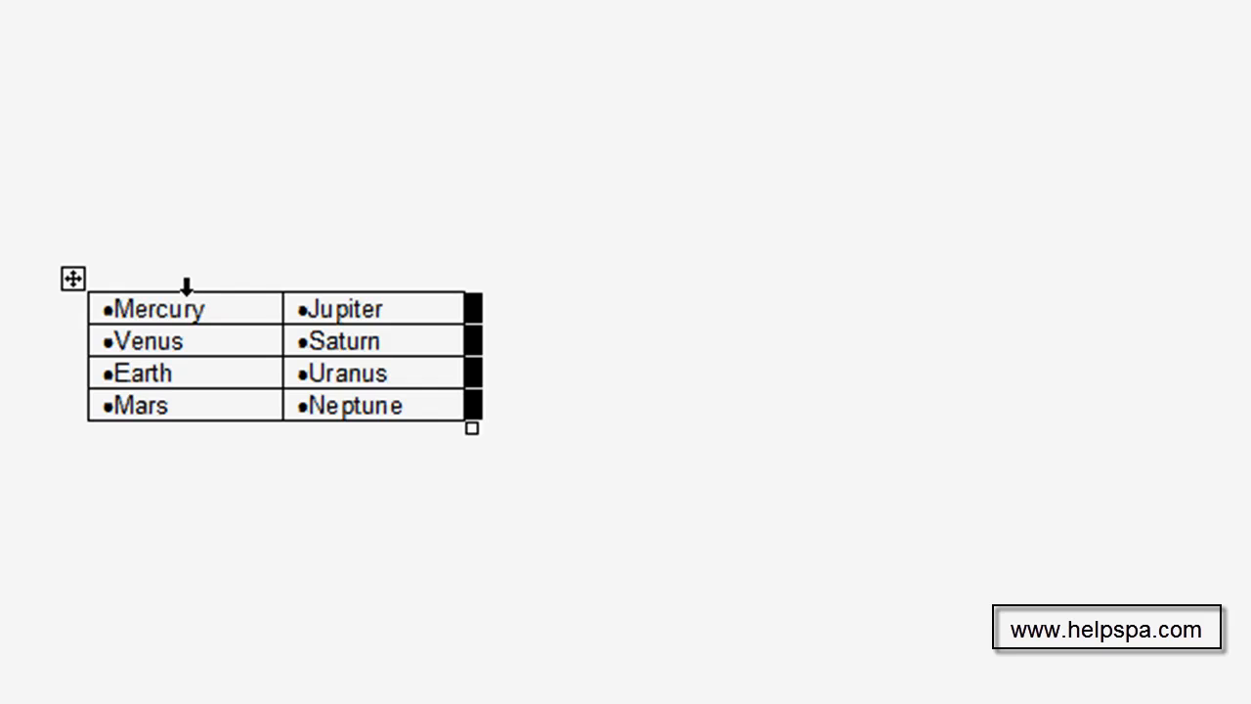
mouse_move(47, 297)
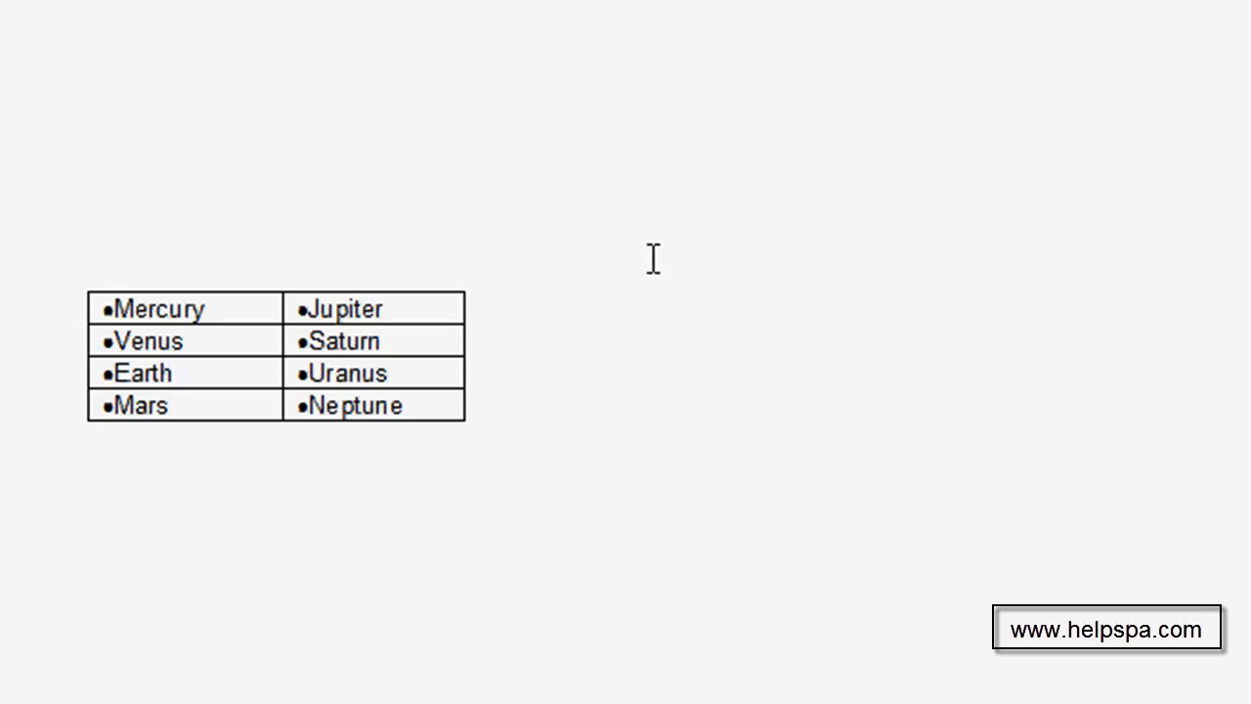
Step: Narrow the second column, move the table toward the centre and select the whole table
click(74, 273)
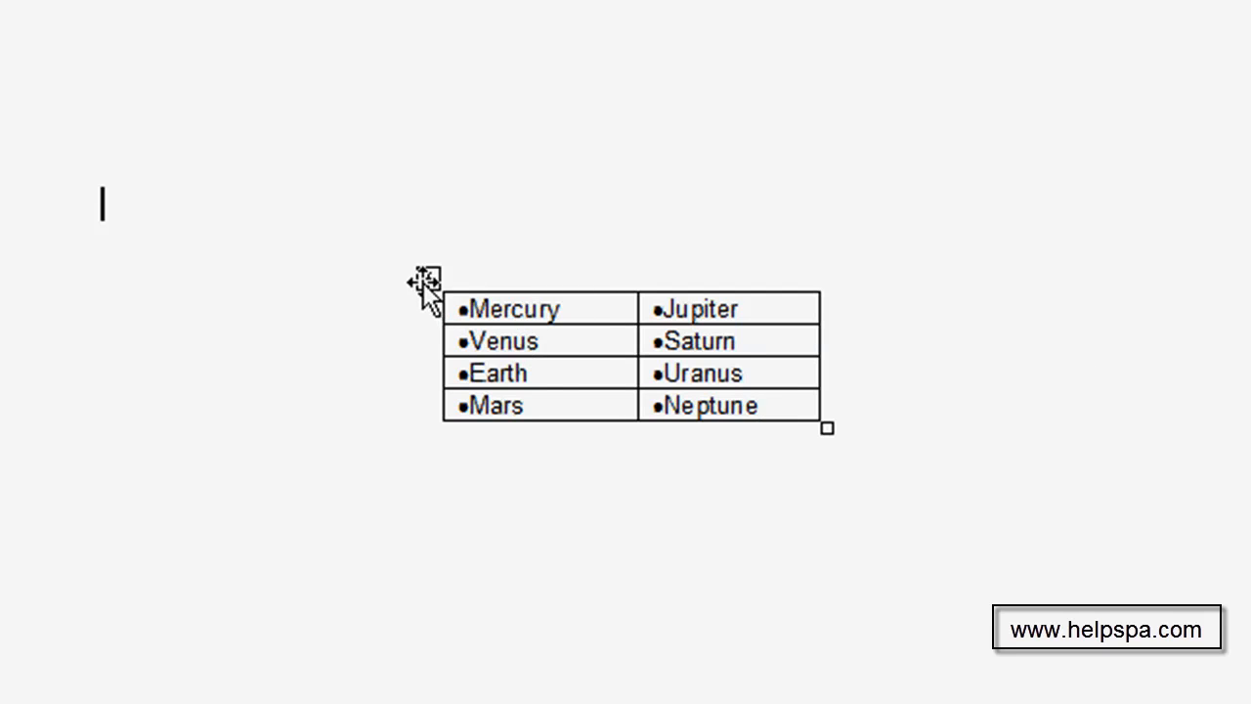
click(426, 278)
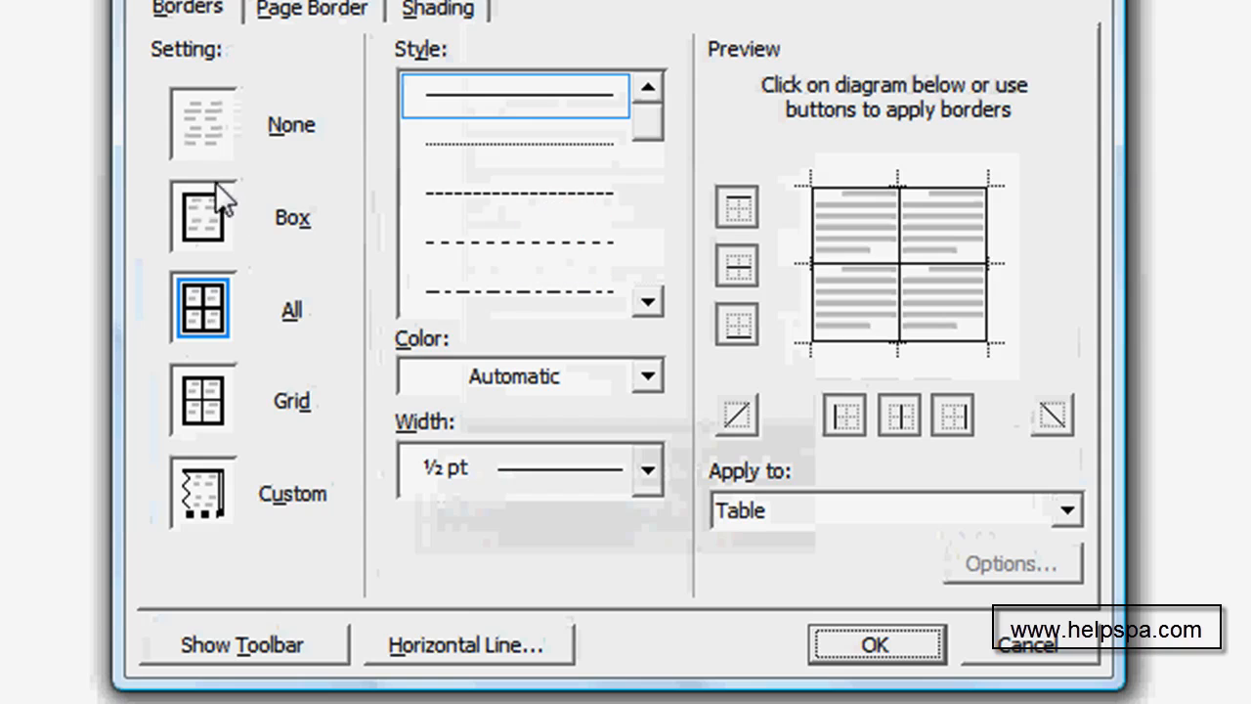
Step: Set the table's border Setting to None in Borders and Shading and confirm
click(203, 122)
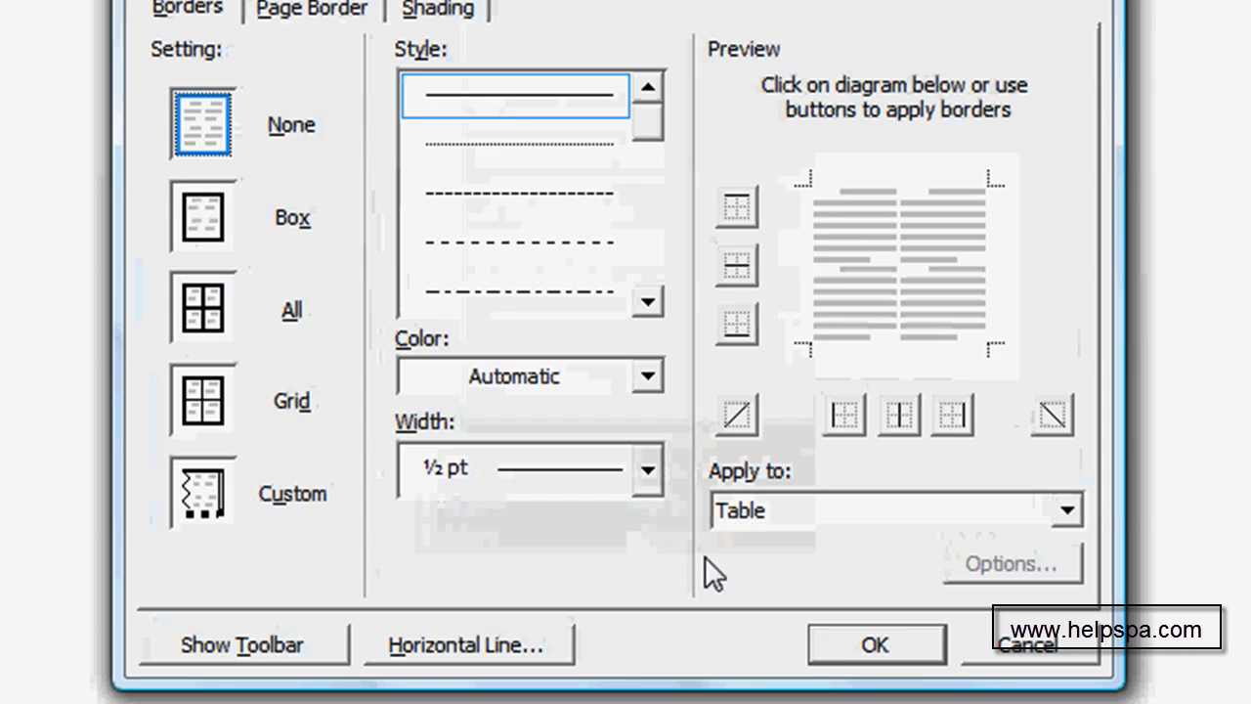
click(875, 643)
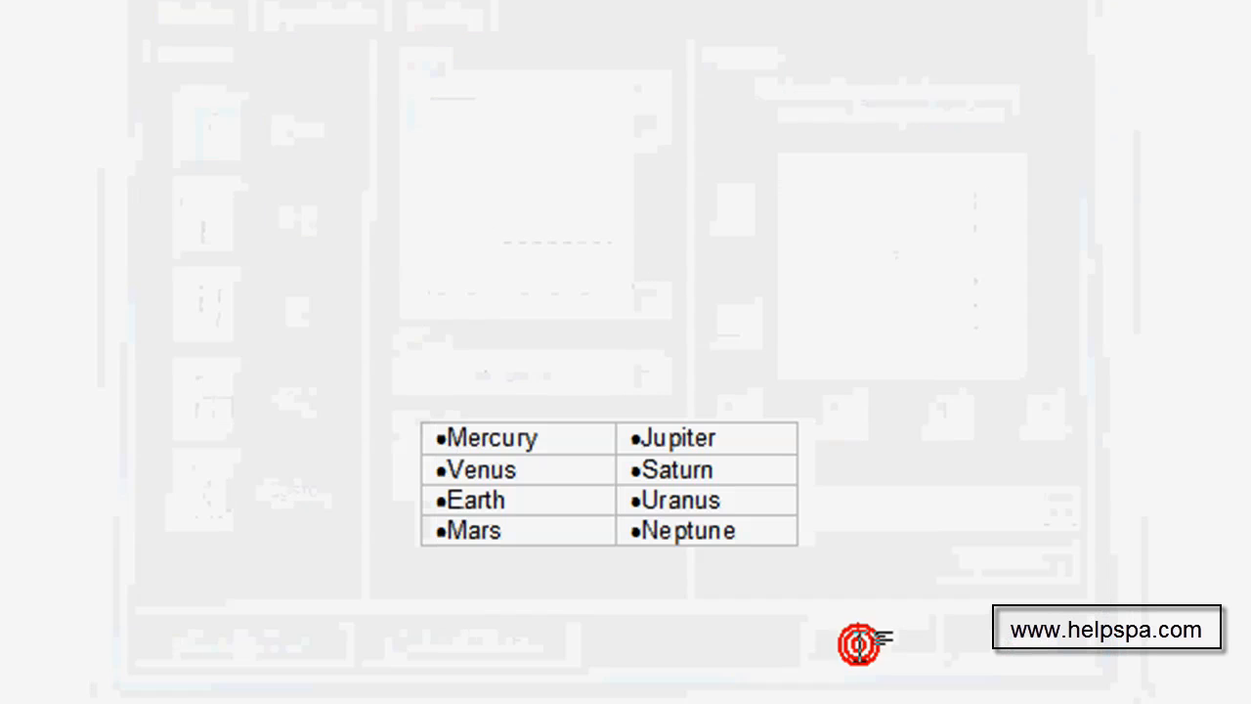